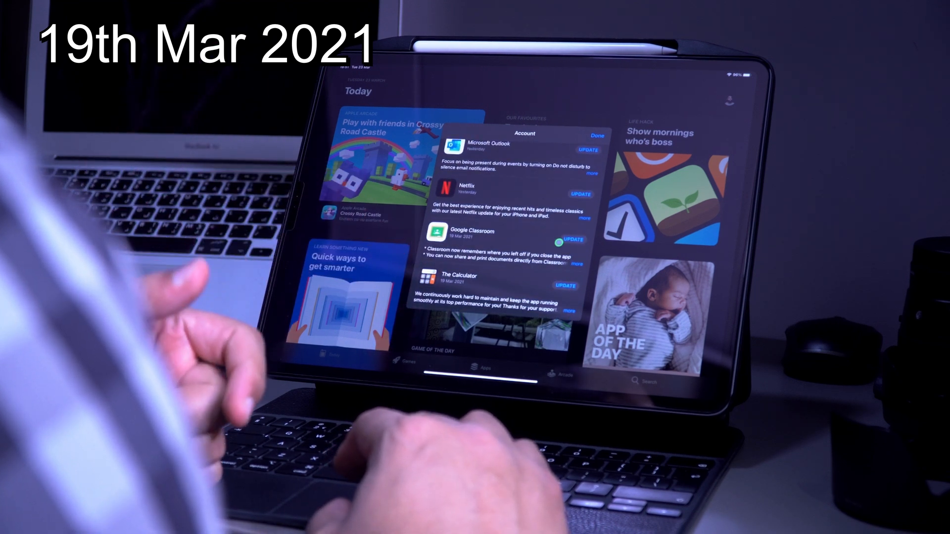
Scroll the App Store's pending updates list down to the Google Classroom update from 19 Mar 2021.
scroll("down", 3)
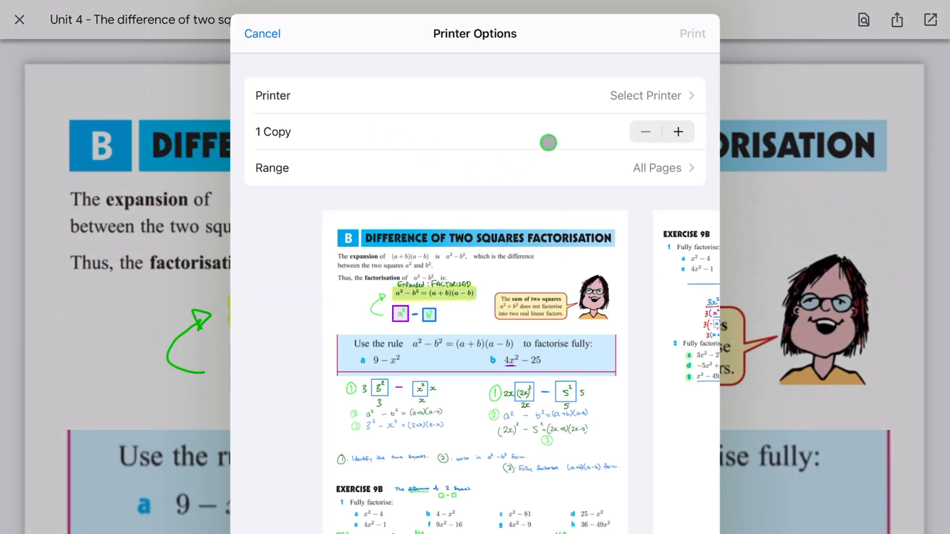
Cancel the factorisation worksheet's print options and return to the list of math classes.
left_click(262, 33)
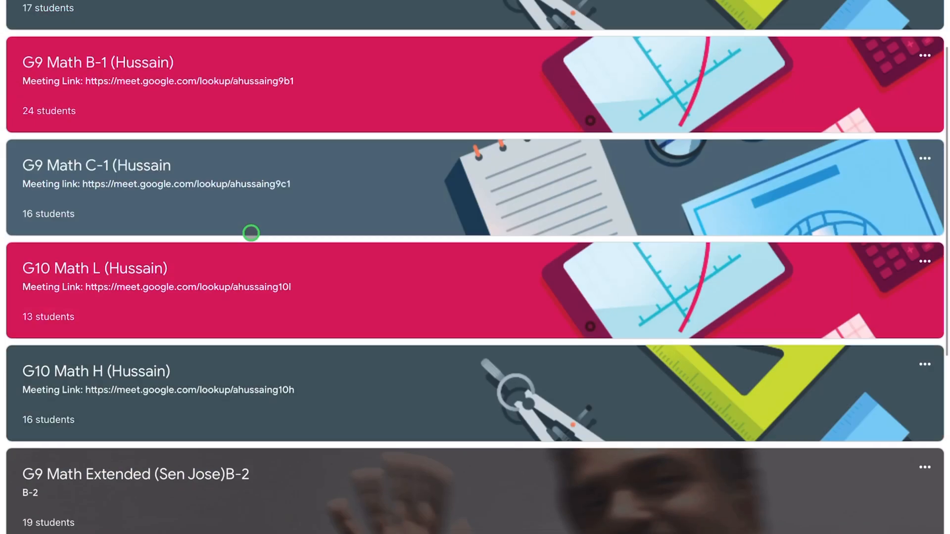